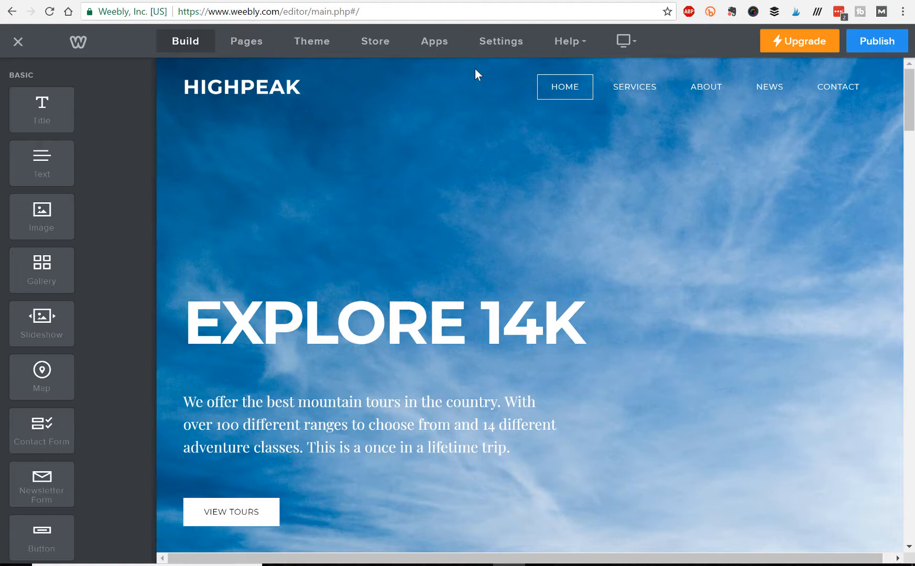
mouse_move(425, 90)
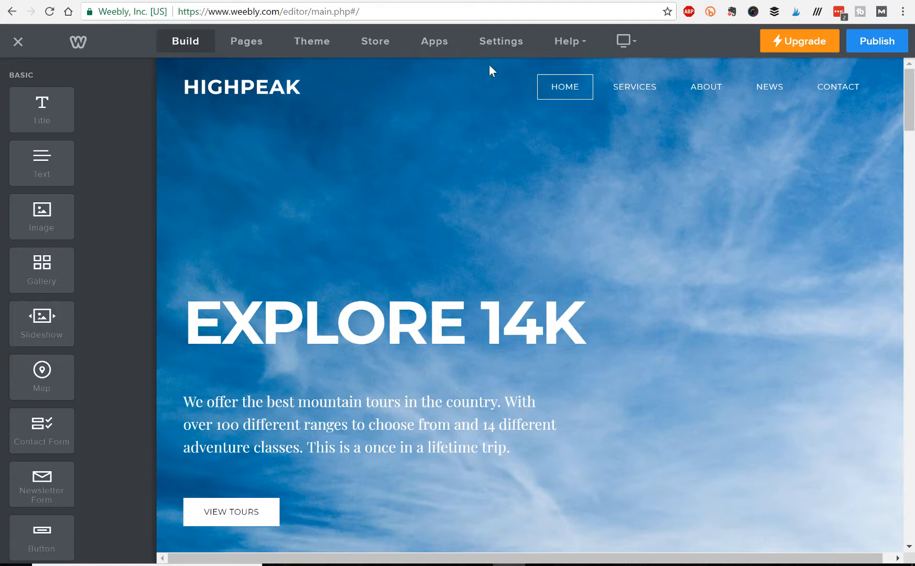
mouse_move(500, 41)
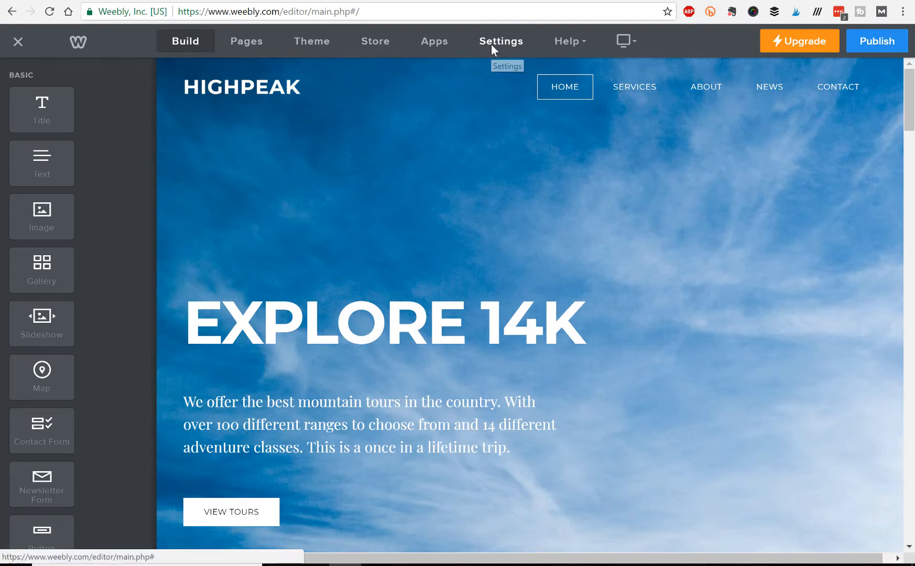
- Go to Settings > SEO and scroll to the 301 Redirects section
click(500, 41)
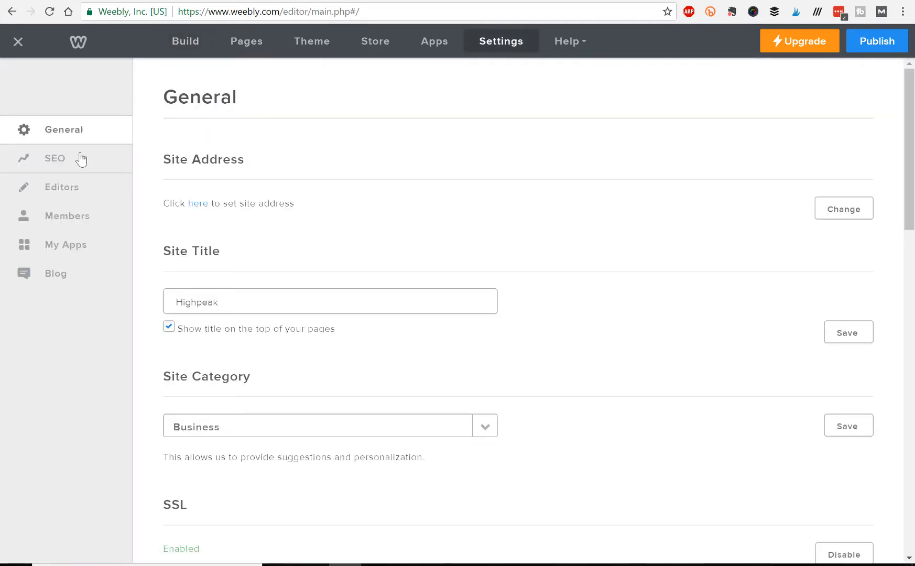
click(55, 158)
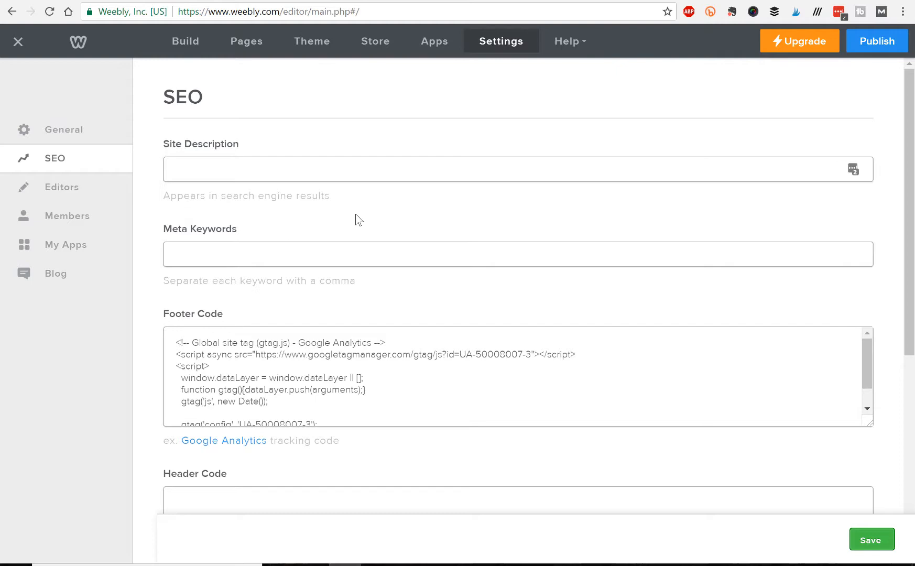
scroll(down, 3)
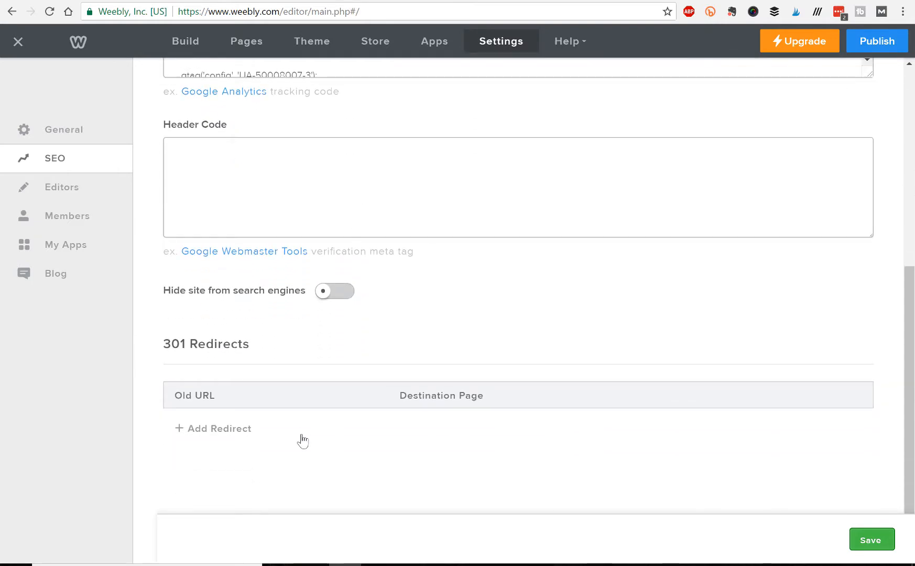
mouse_move(197, 344)
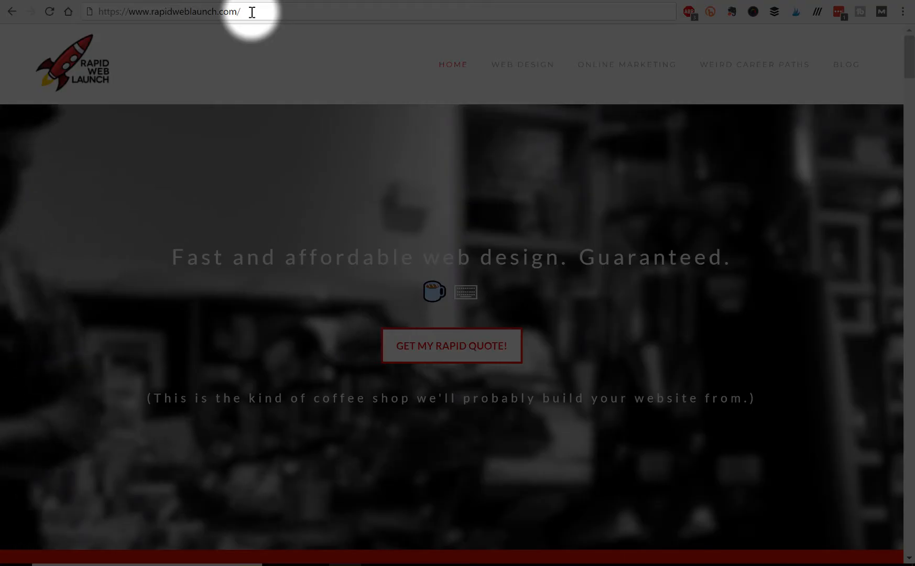
- In the address bar, change the sample URL ending from /coolbeans to /beansarecool as an example
text(coolbeans)
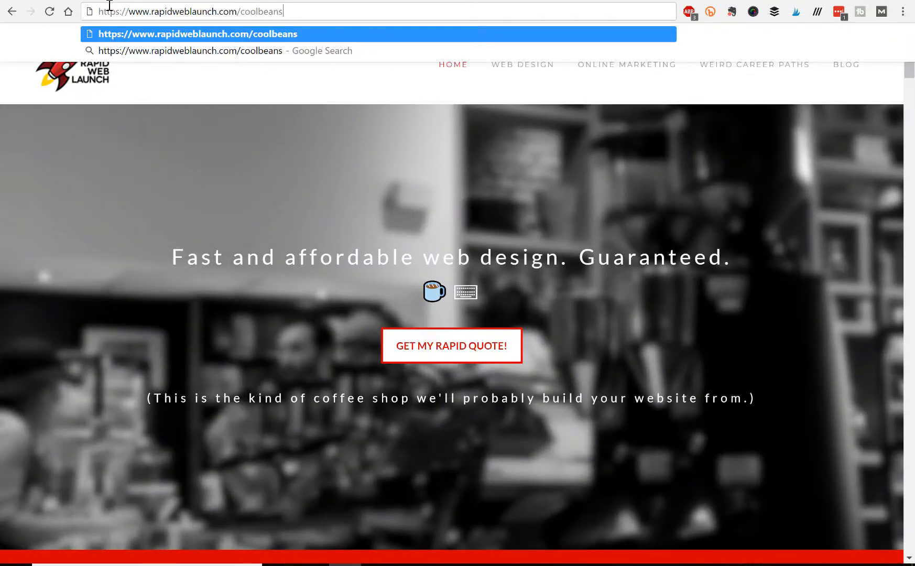
double_click(164, 12)
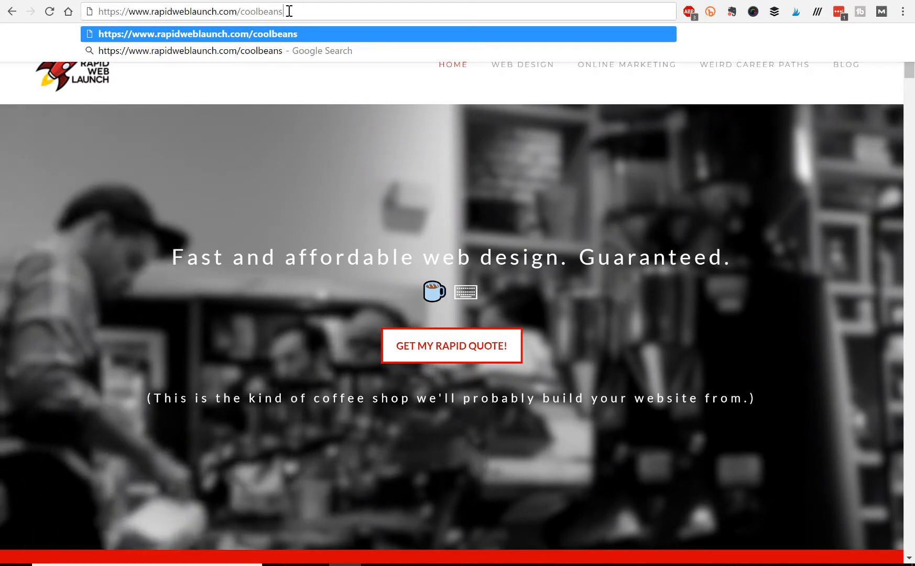
double_click(270, 11)
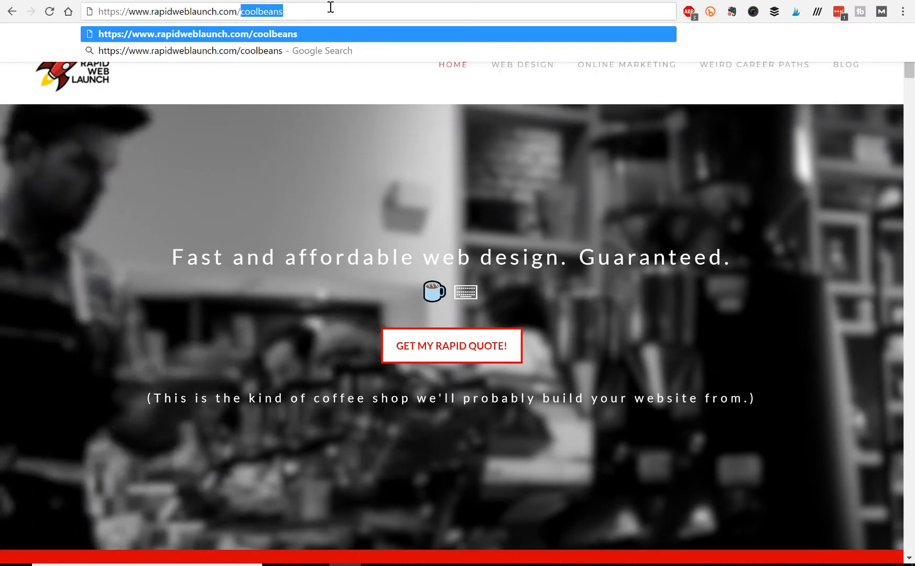
text(be)
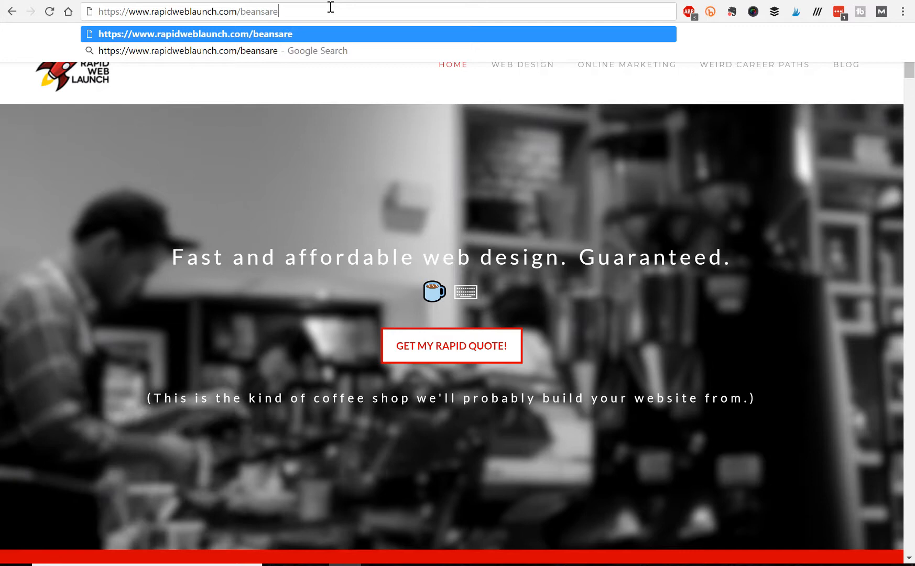
text(cool)
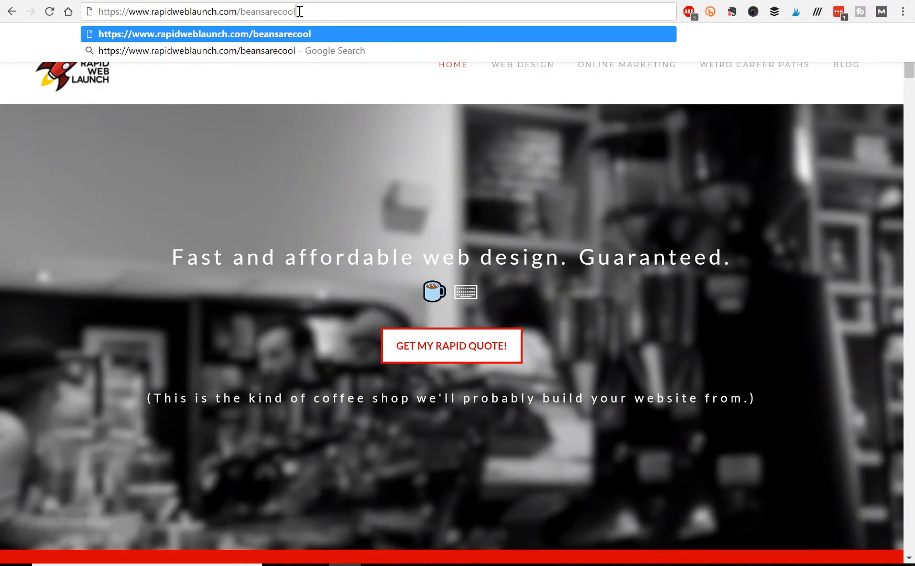
double_click(266, 11)
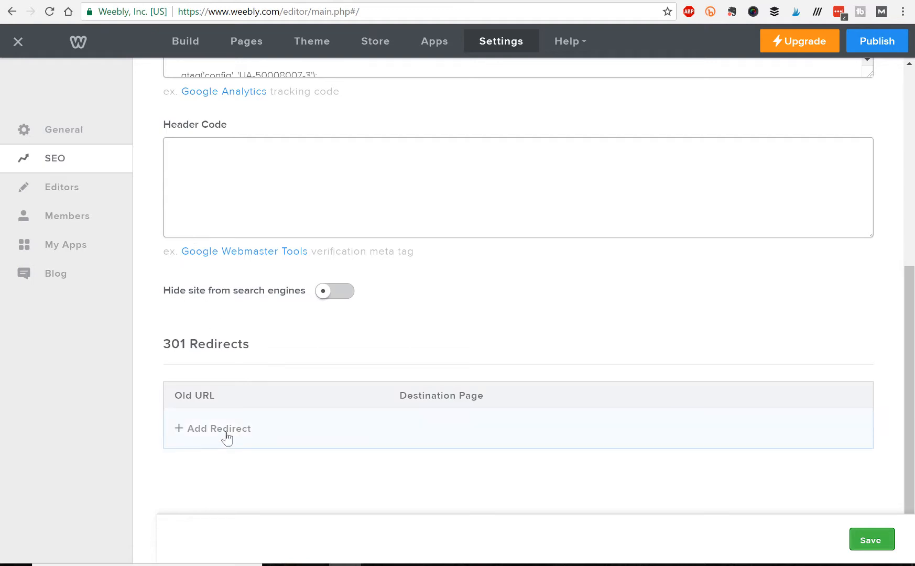
- Add and save a 301 redirect from old URL /coolbeans to the Services page
click(219, 429)
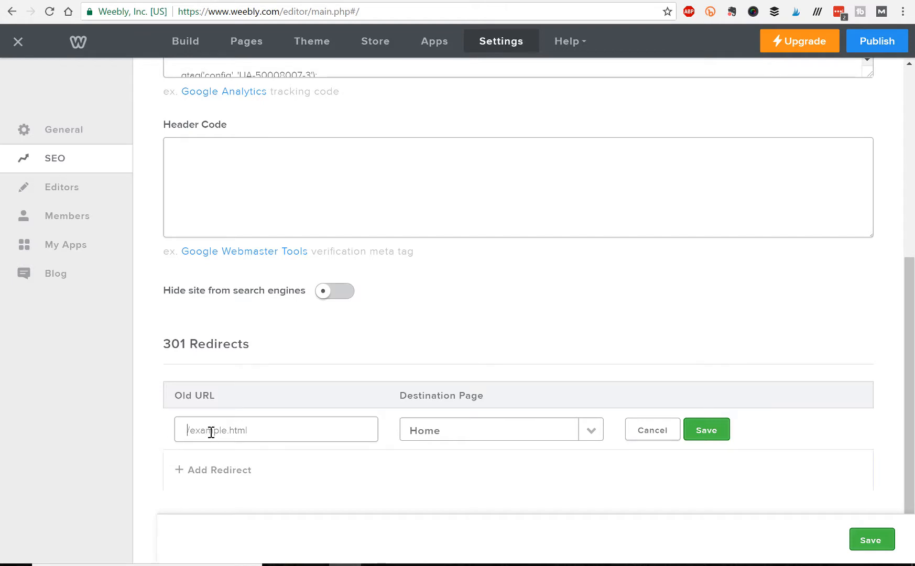
text(/coolbeans)
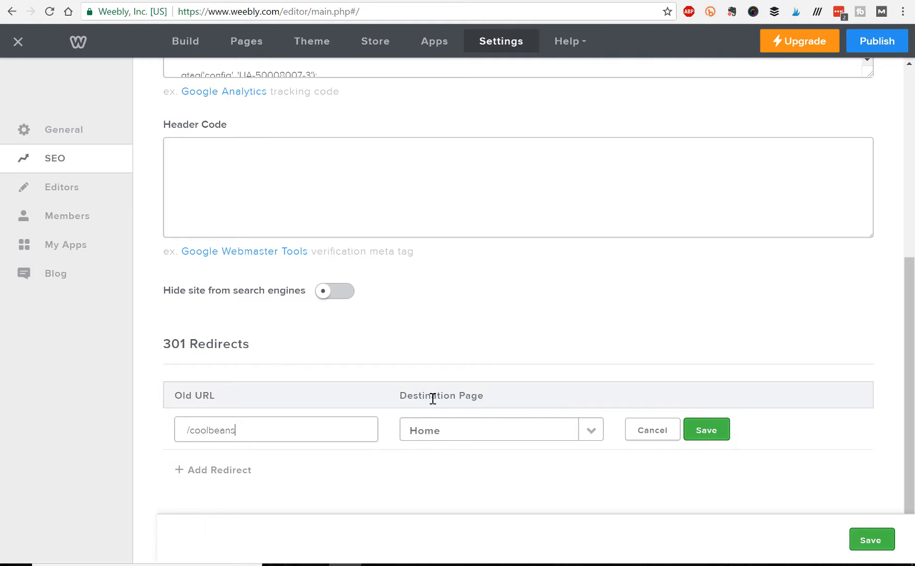
mouse_move(590, 435)
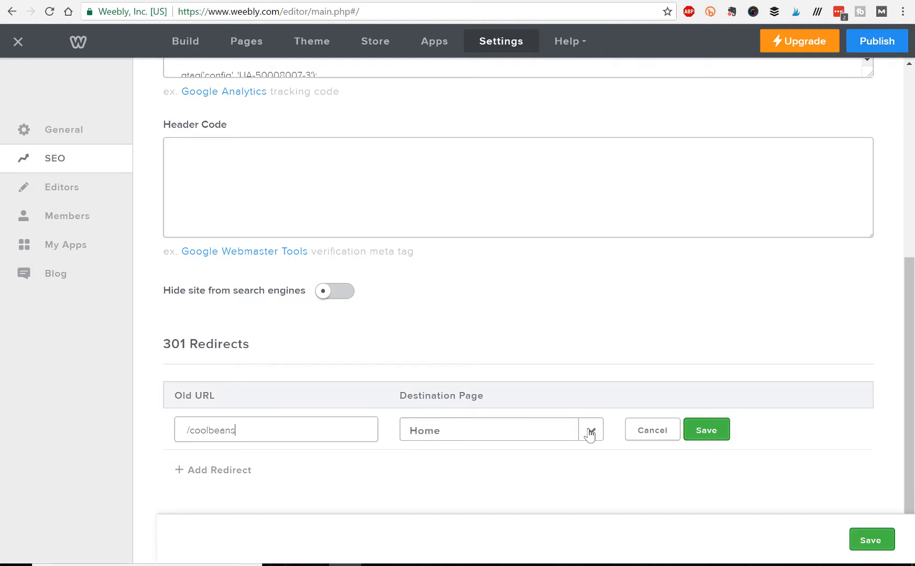
click(589, 430)
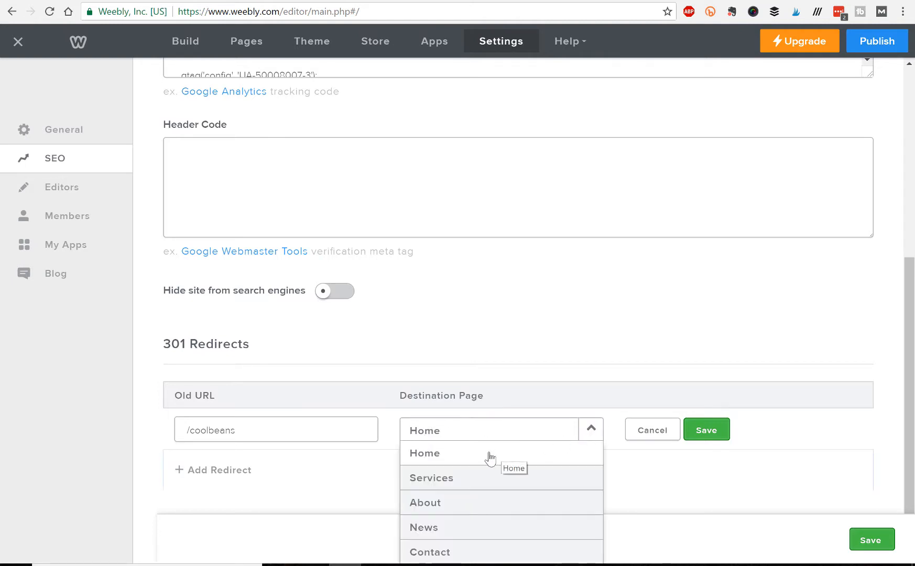
mouse_move(486, 481)
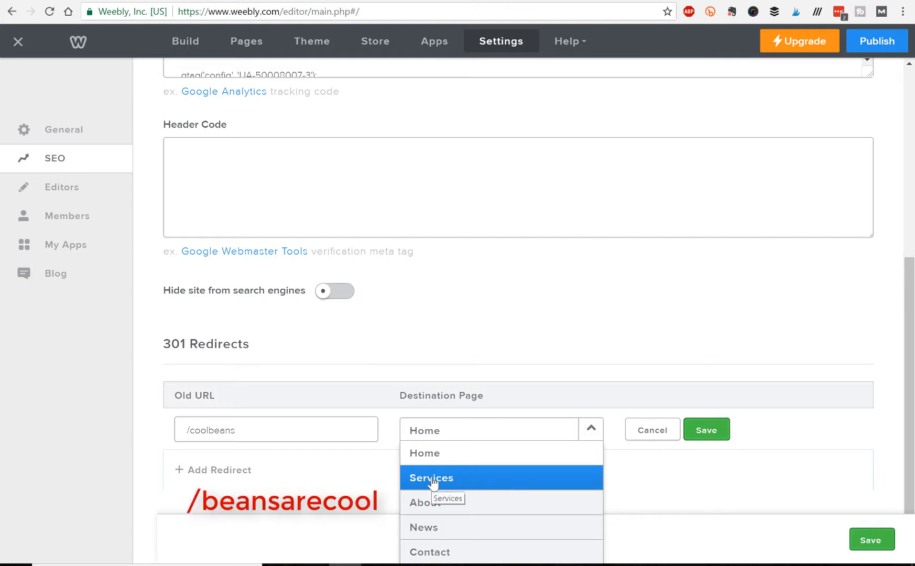
click(431, 477)
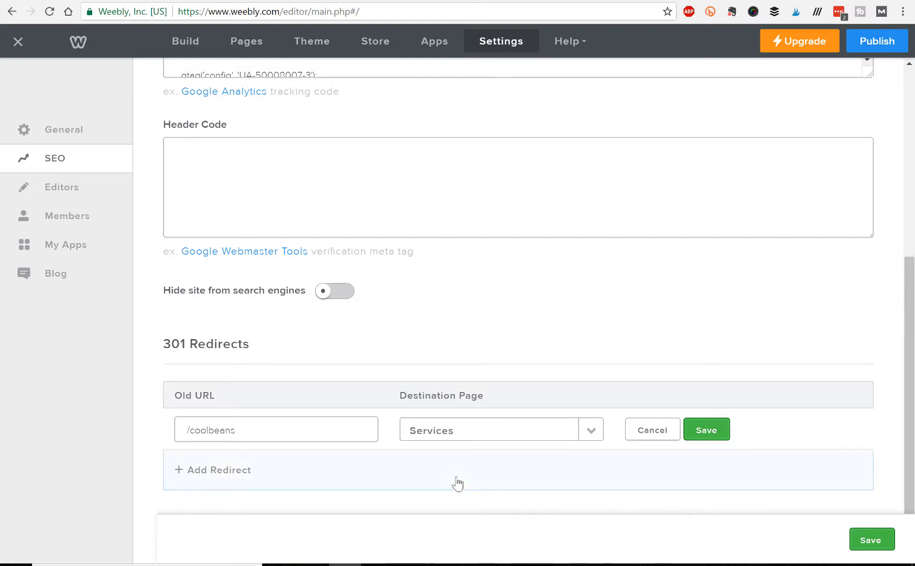
click(706, 429)
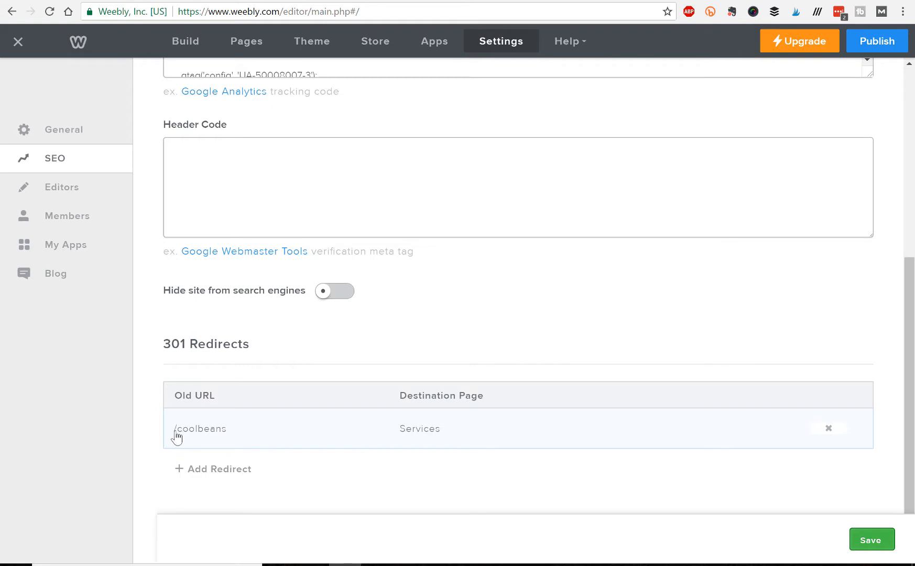
mouse_move(193, 436)
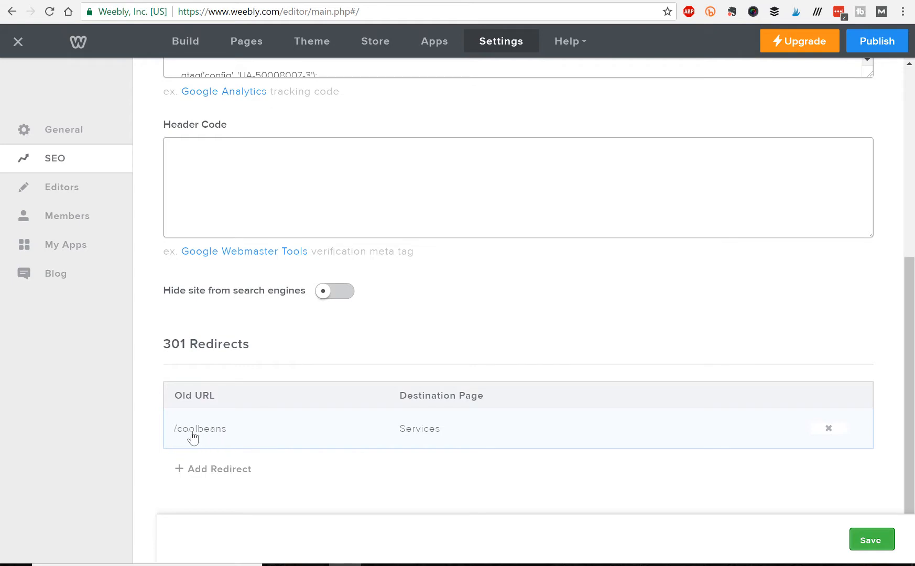
mouse_move(412, 438)
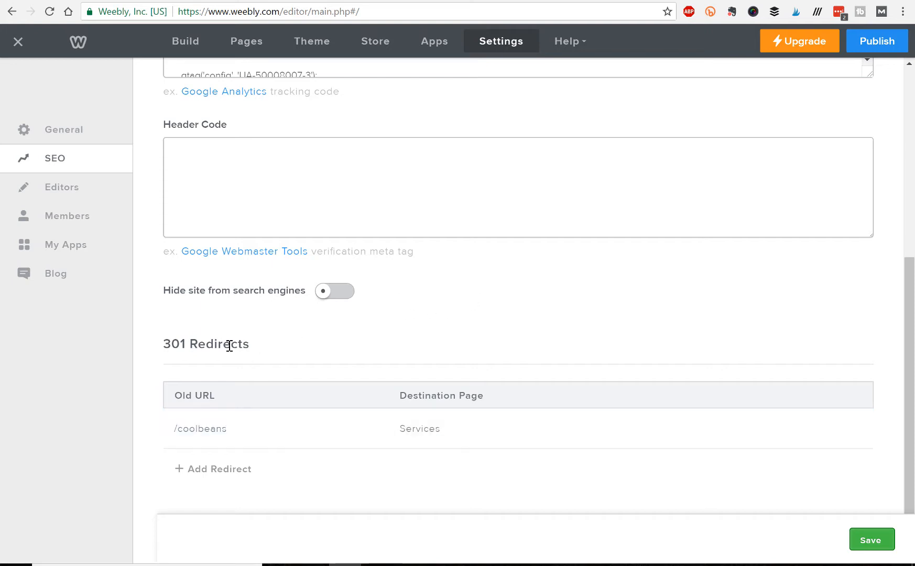
mouse_move(561, 312)
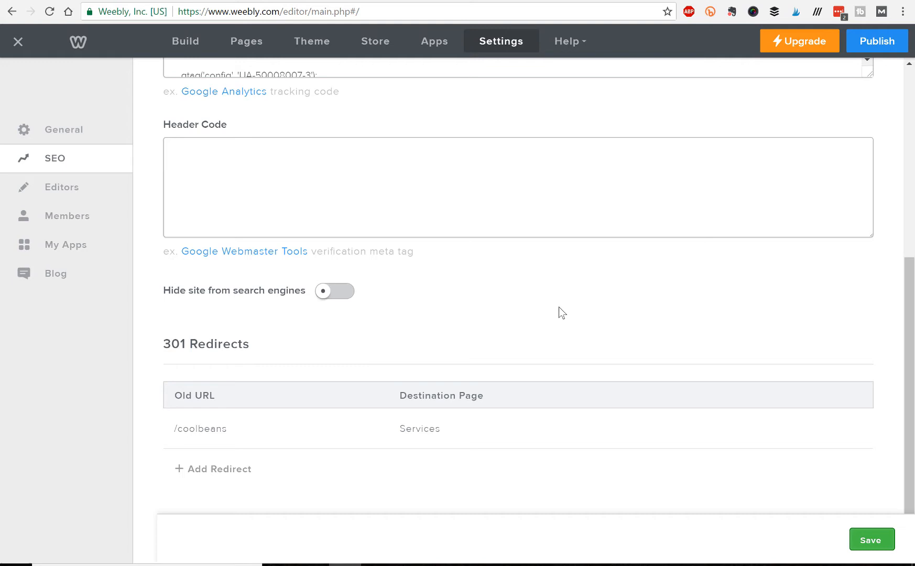
mouse_move(496, 286)
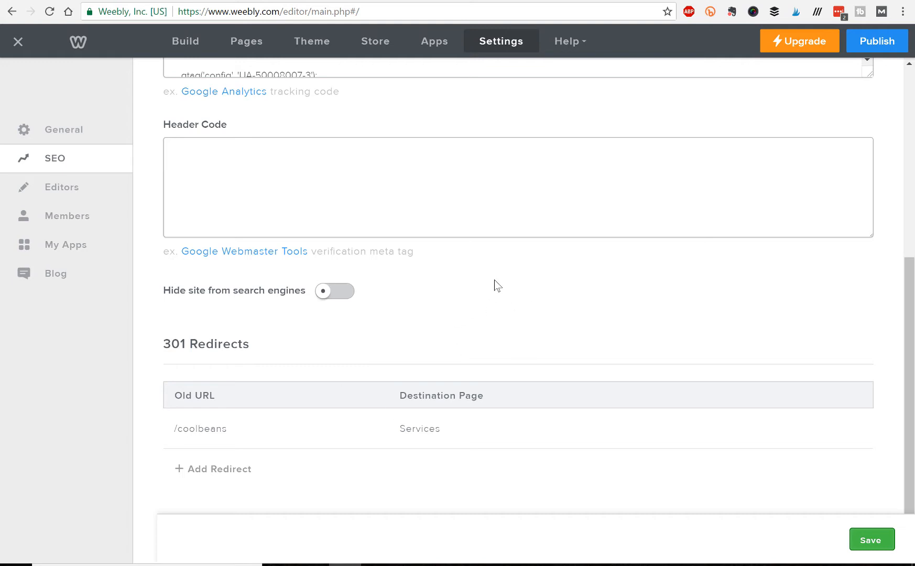
mouse_move(319, 381)
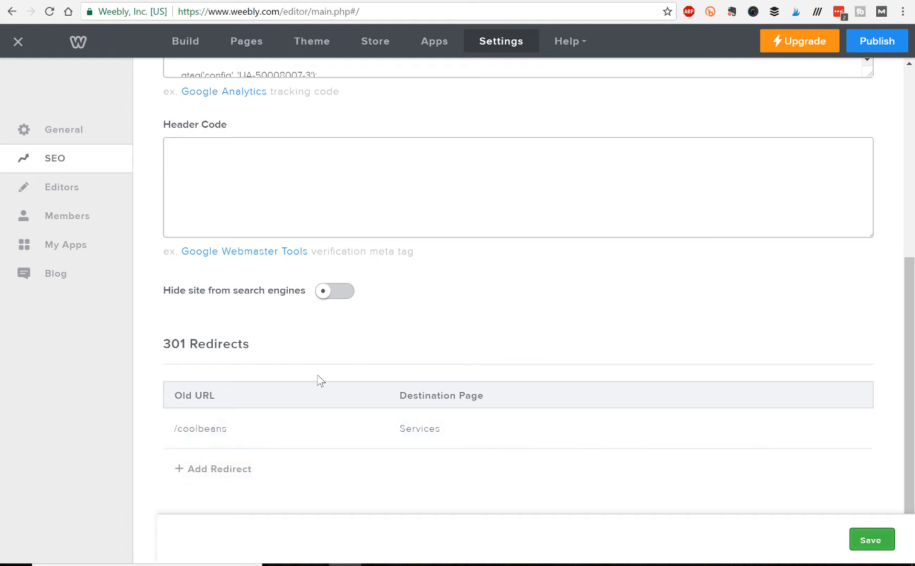
mouse_move(456, 409)
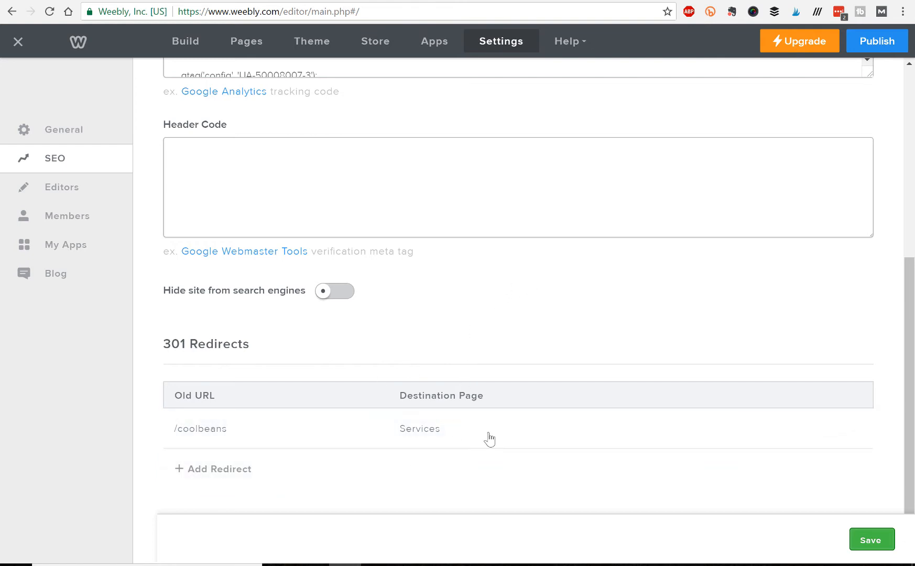
mouse_move(490, 379)
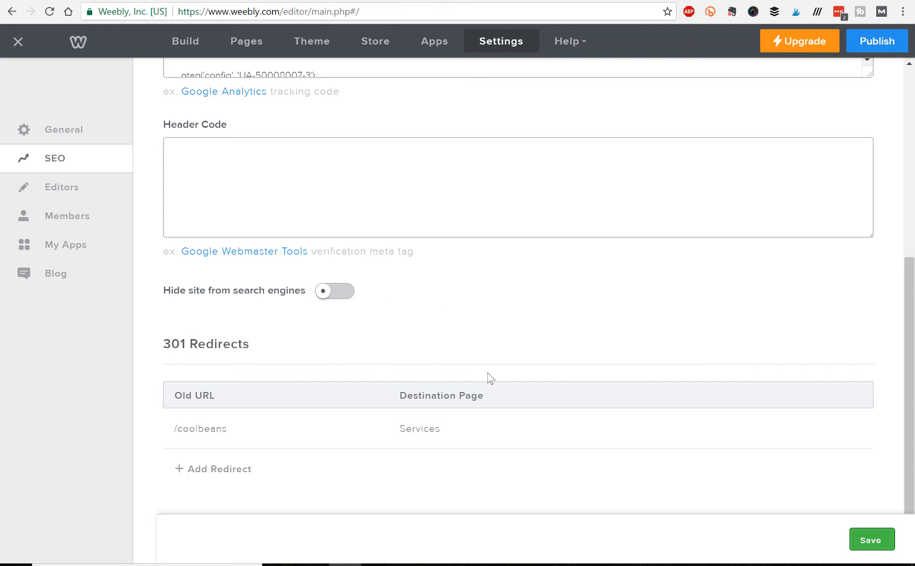
mouse_move(530, 304)
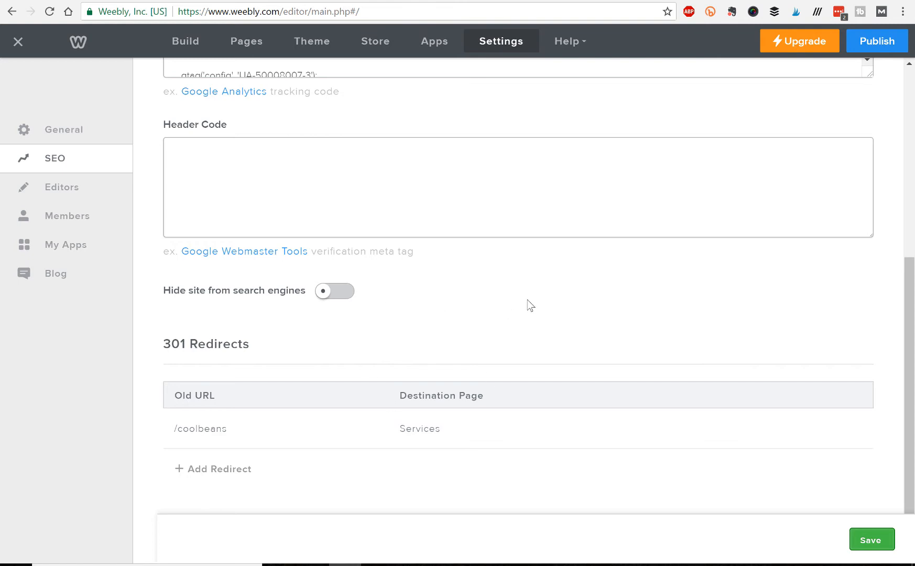
mouse_move(525, 303)
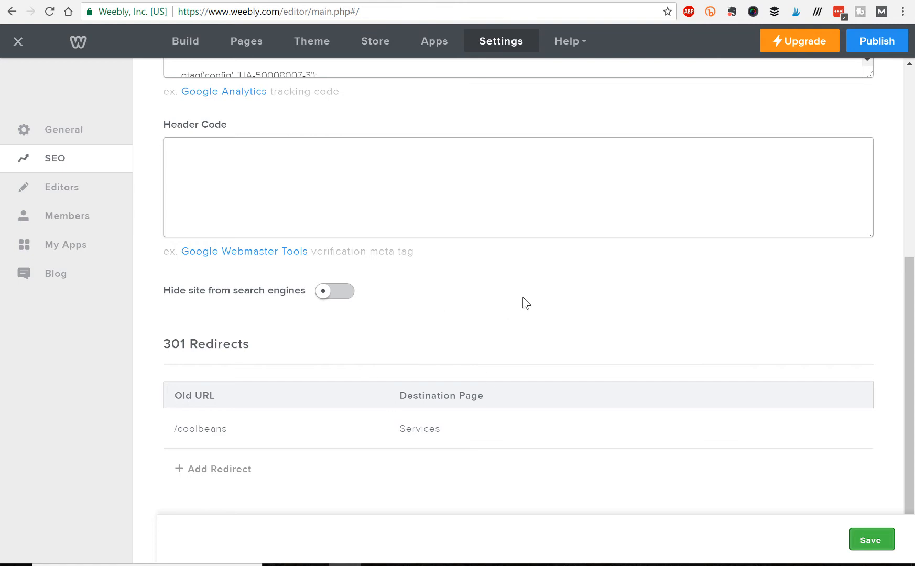
mouse_move(450, 310)
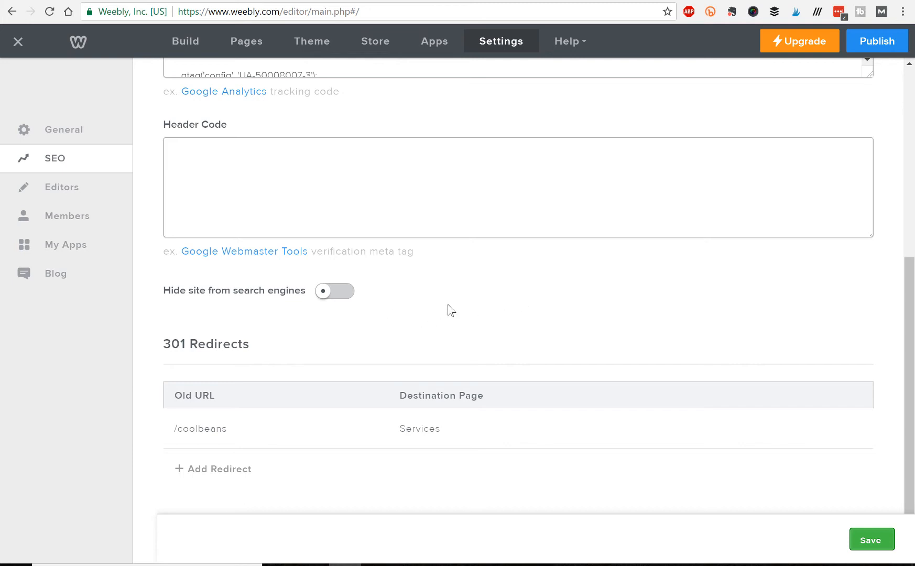
mouse_move(500, 307)
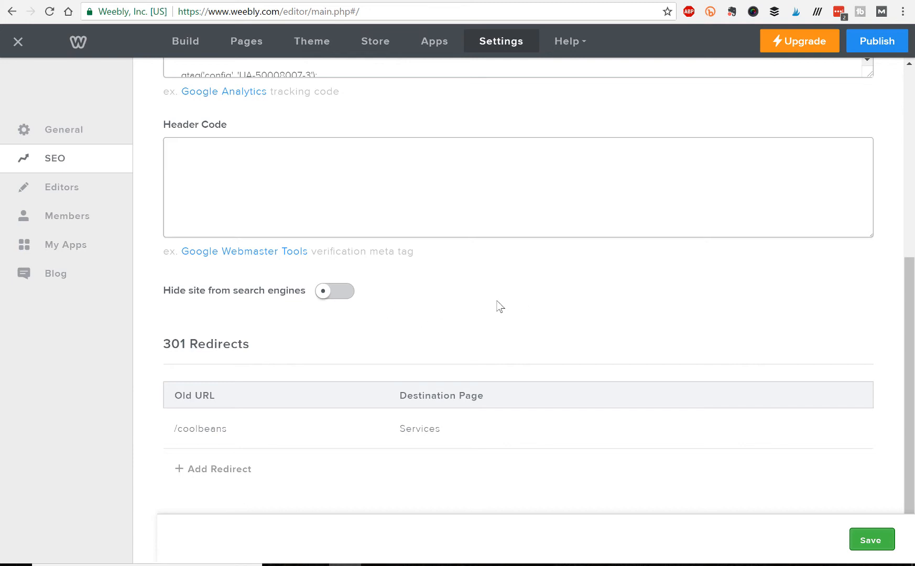